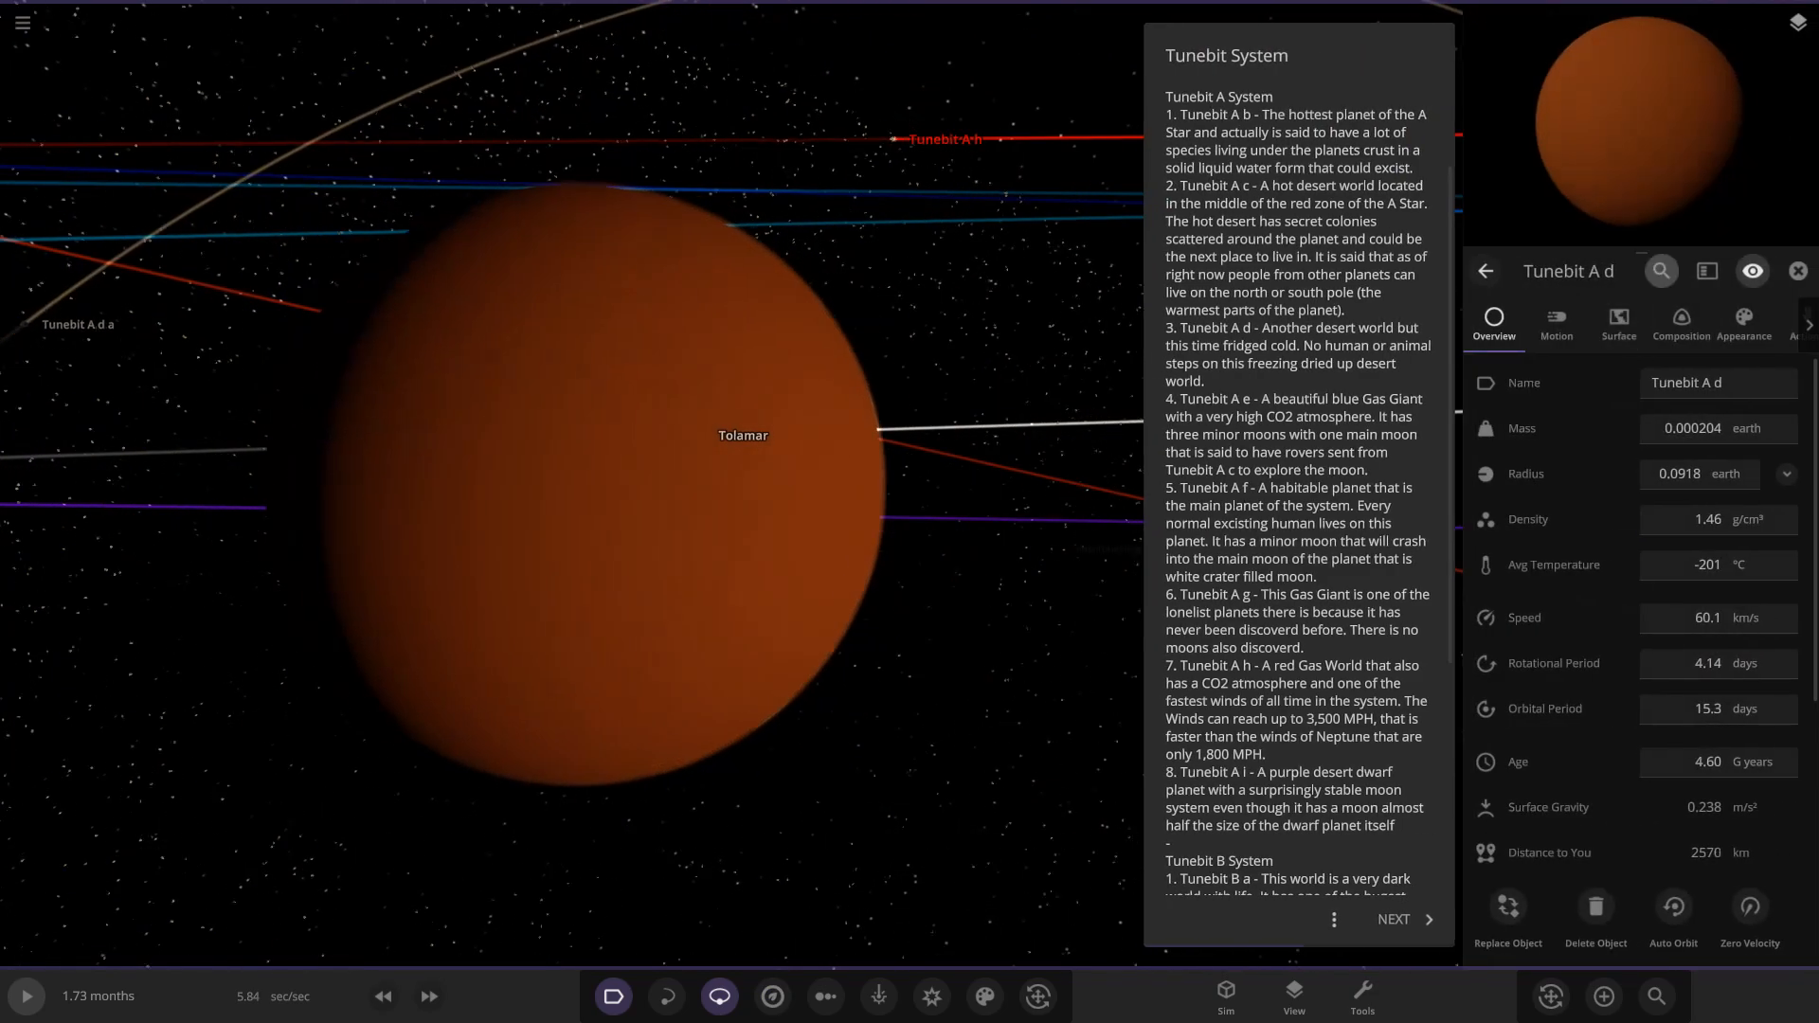
Focus on the small moon Tunebit A d a, leaving planet Tunebit A d behind.
{"action": "left_click", "coordinate": [1742, 324]}
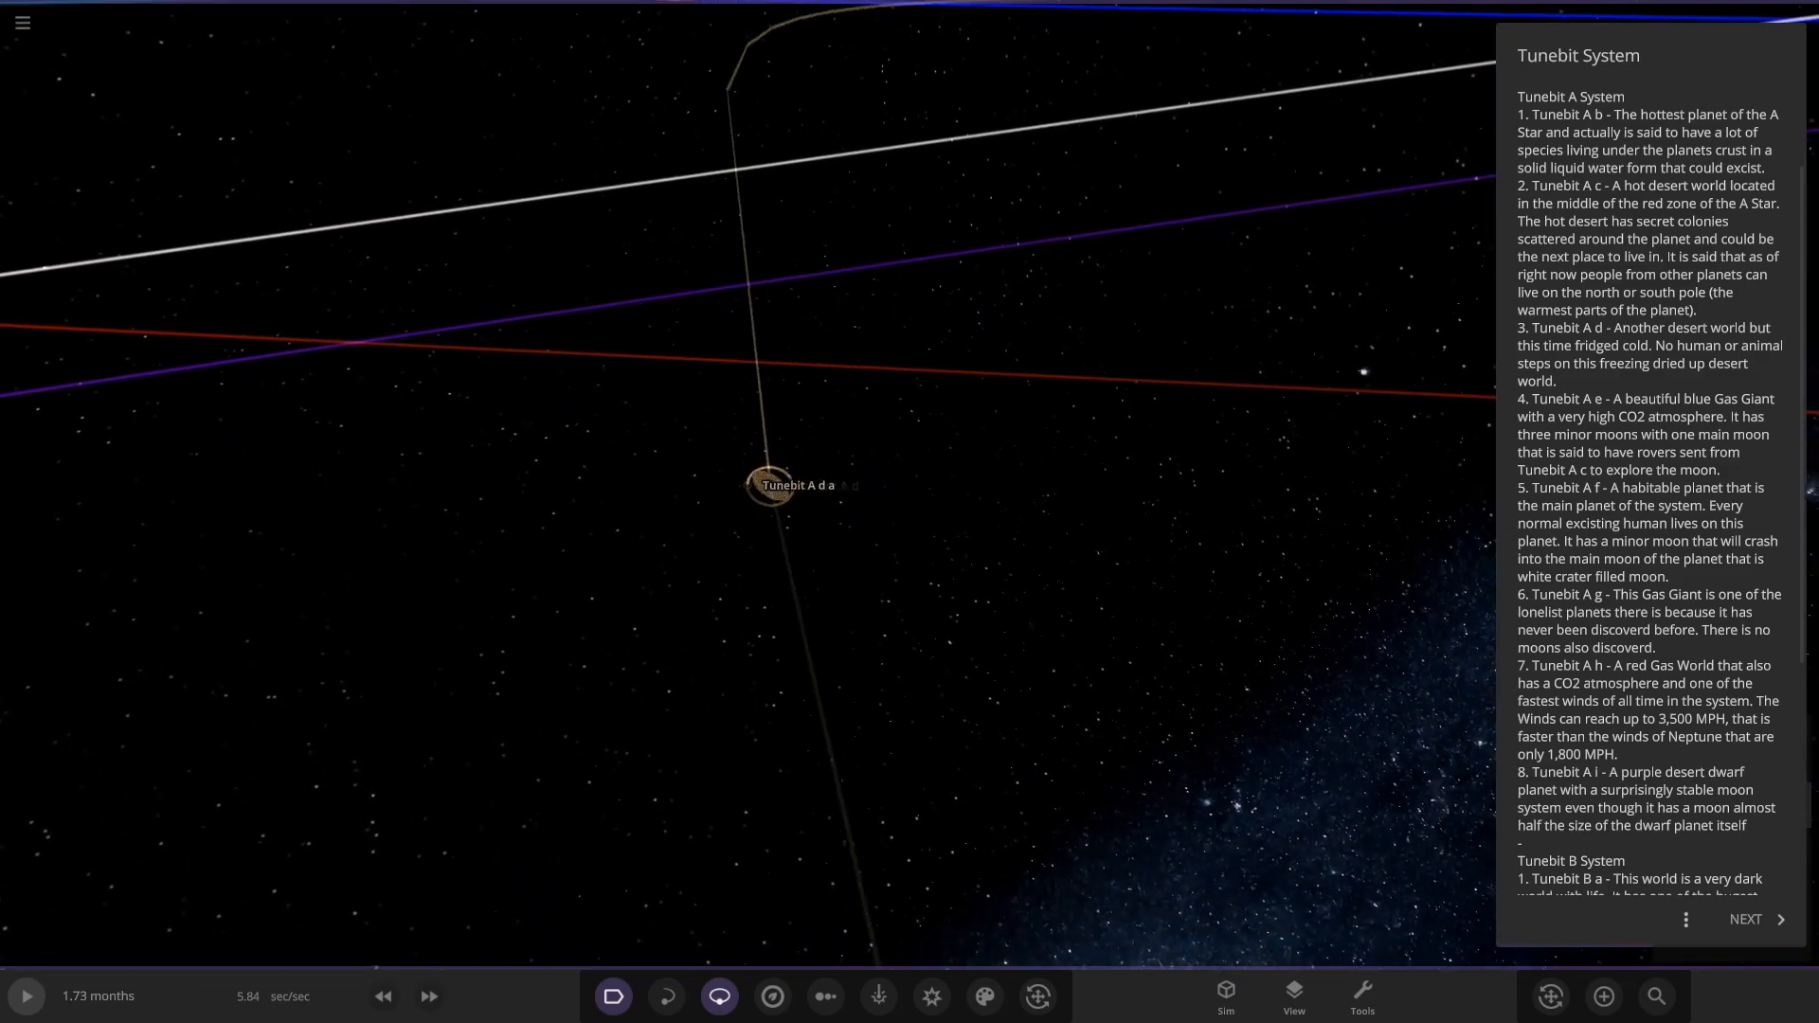
Zoom toward the orange moon Tunebit A e d and close its details panel.
{"action": "scroll", "scroll_direction": "down", "scroll_amount": 3}
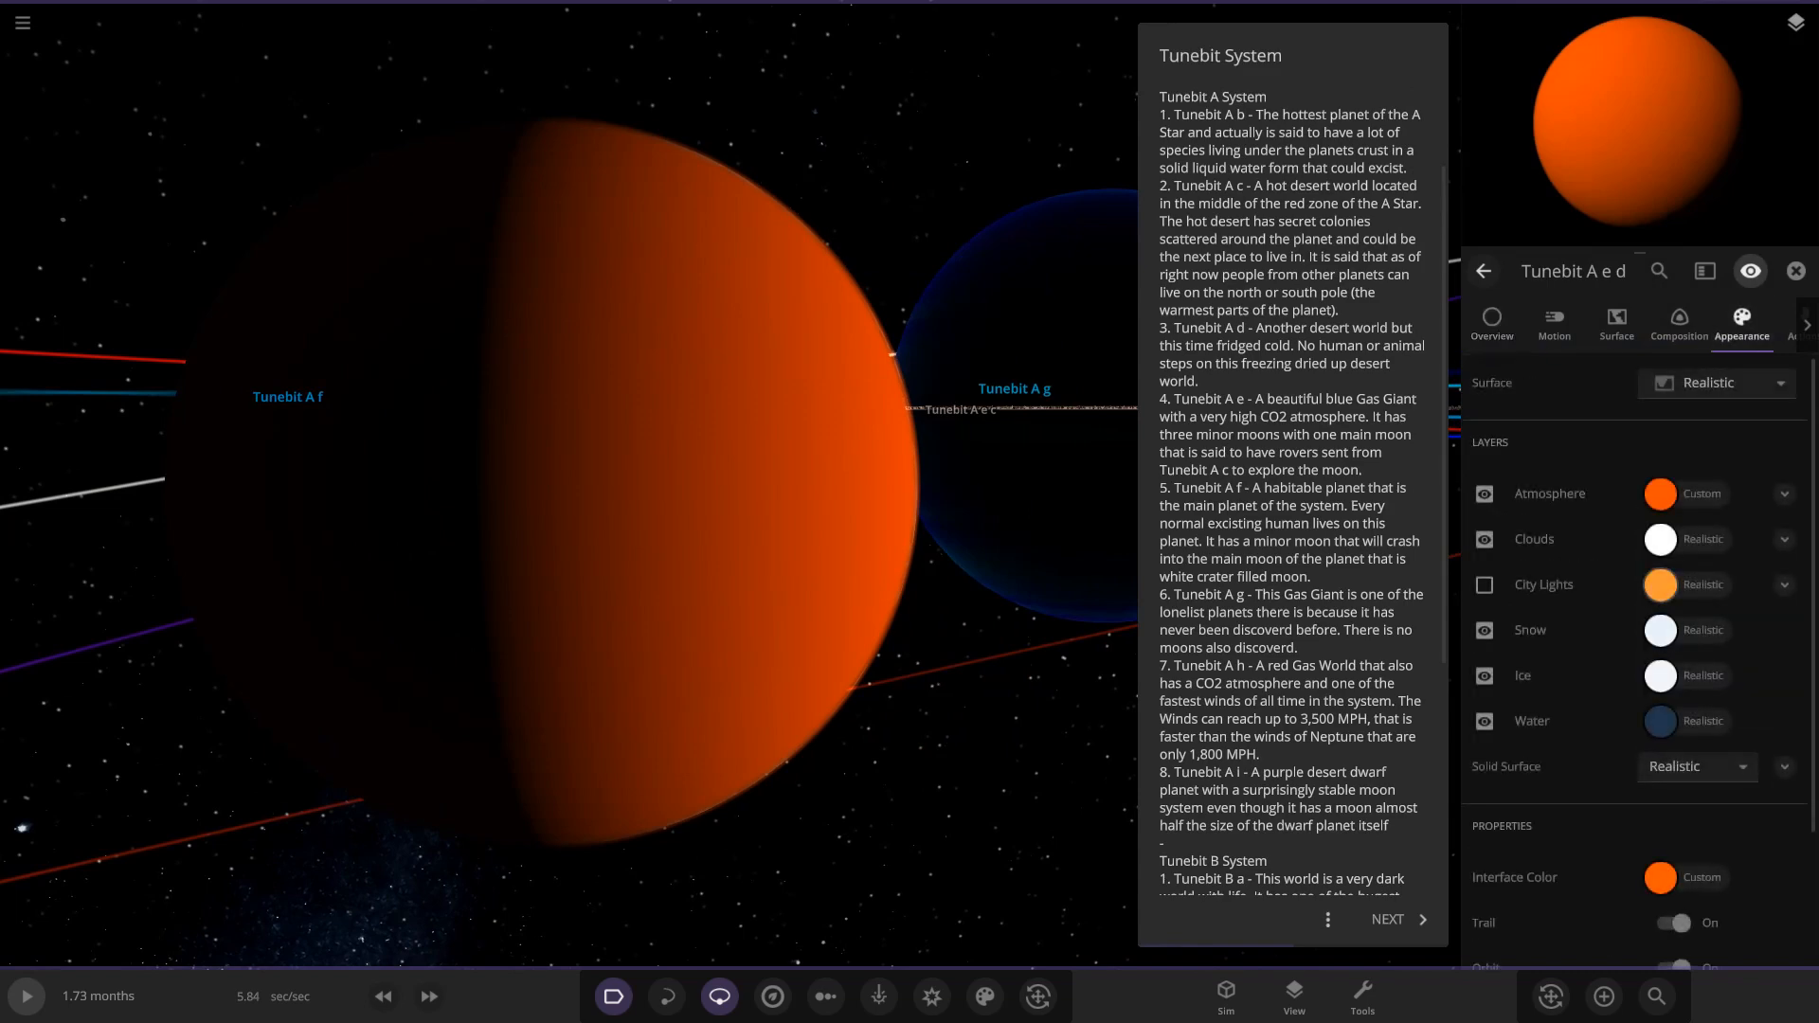
{"action": "left_click", "coordinate": [1481, 493]}
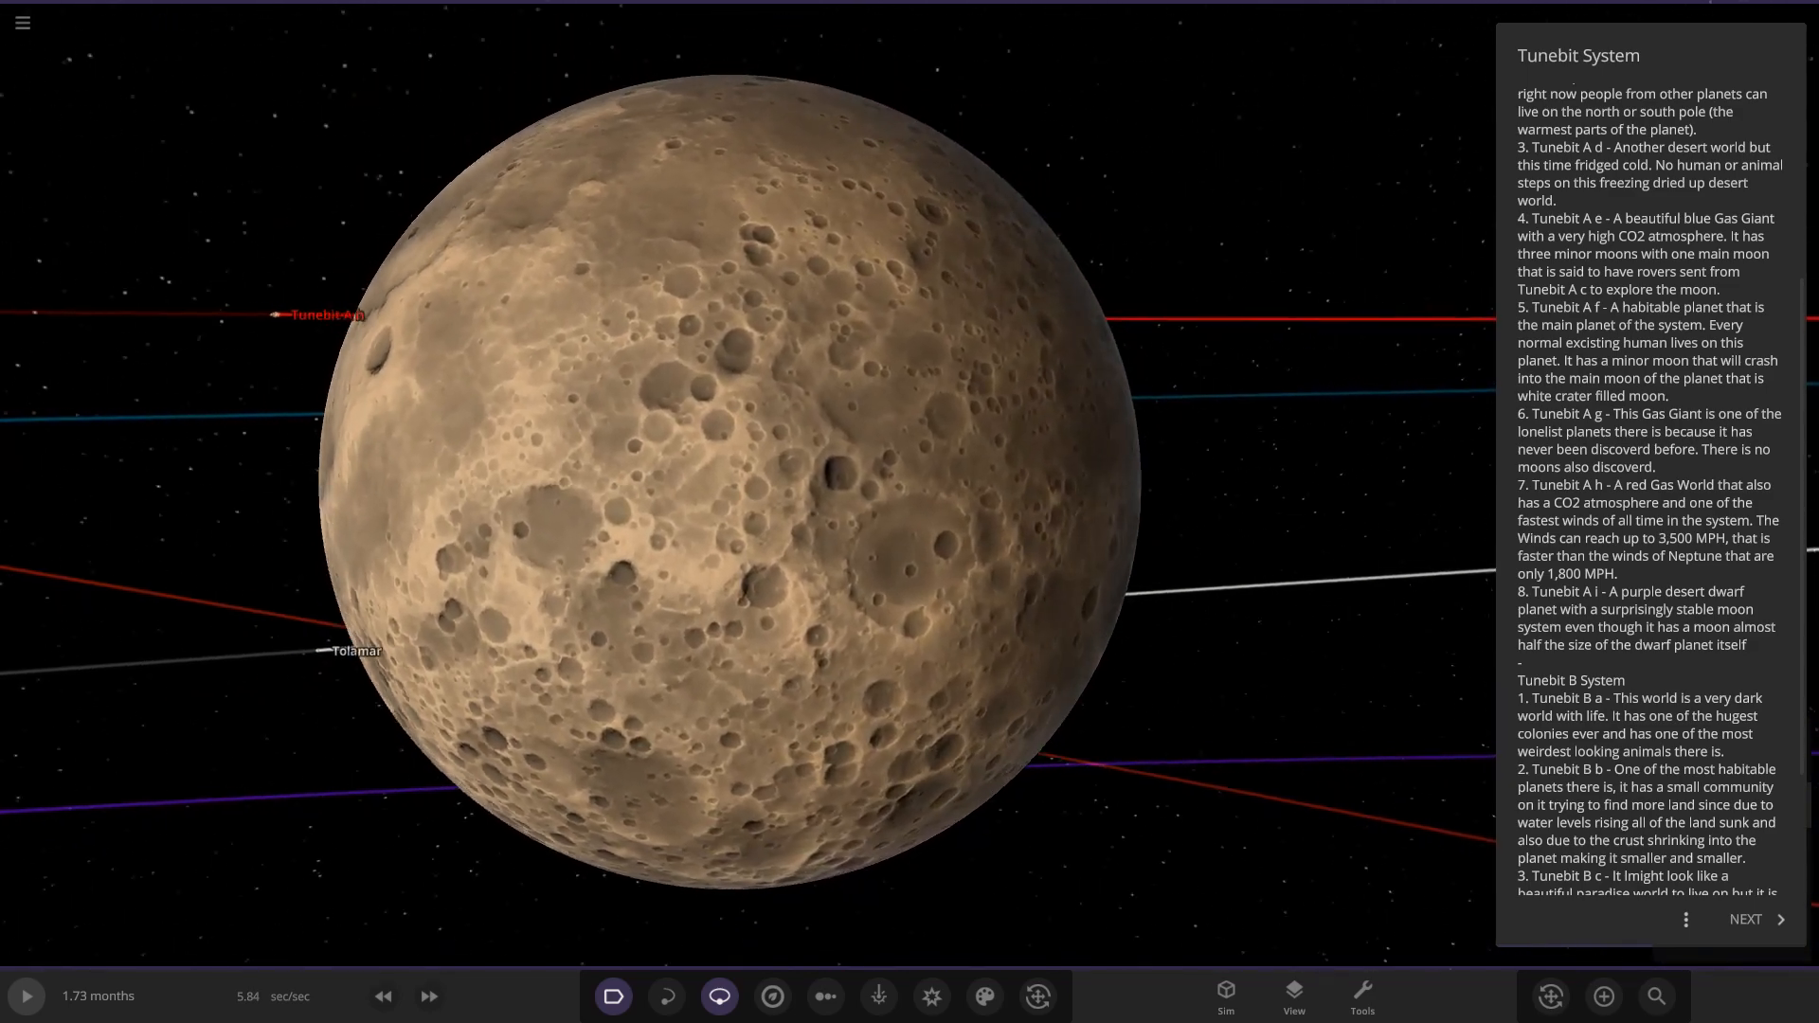
Zoom the camera out from the cratered moon toward the wider system.
{"action": "scroll", "scroll_direction": "down", "scroll_amount": 3}
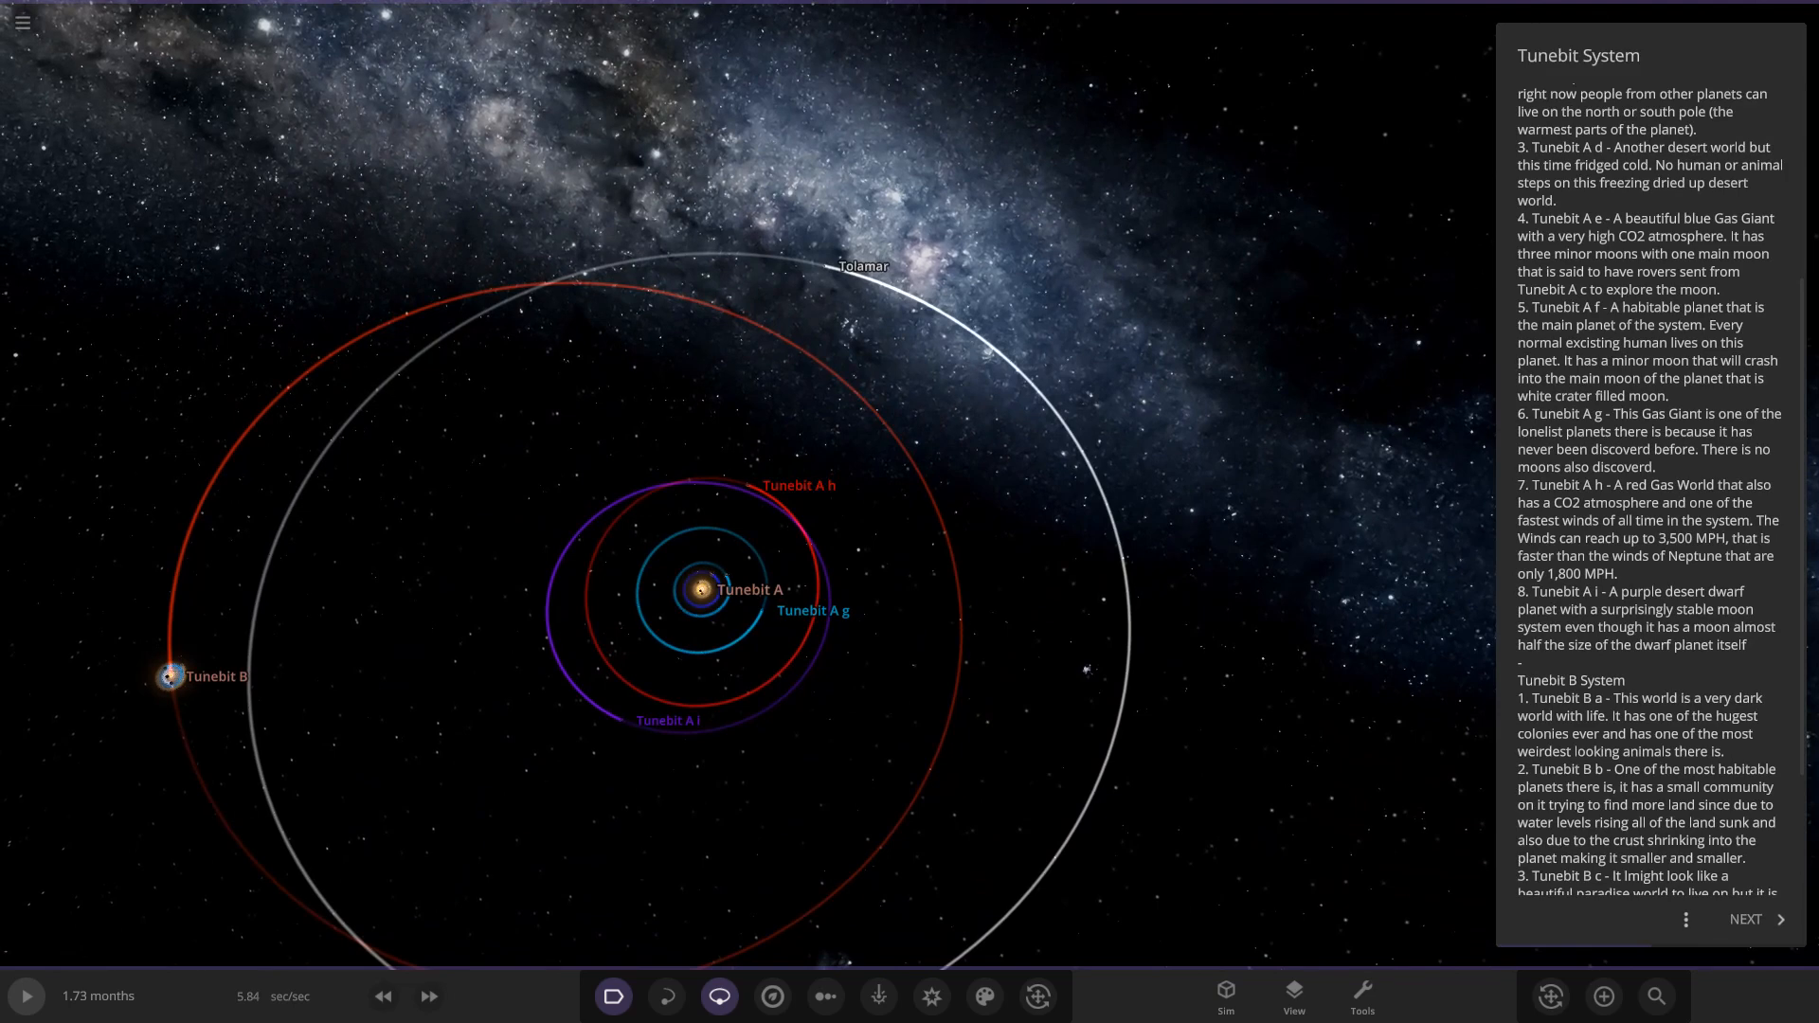
Zoom toward dwarf planet Tunebit A i and select its moon Tunebit A i d.
{"action": "scroll", "scroll_direction": "down", "scroll_amount": 3}
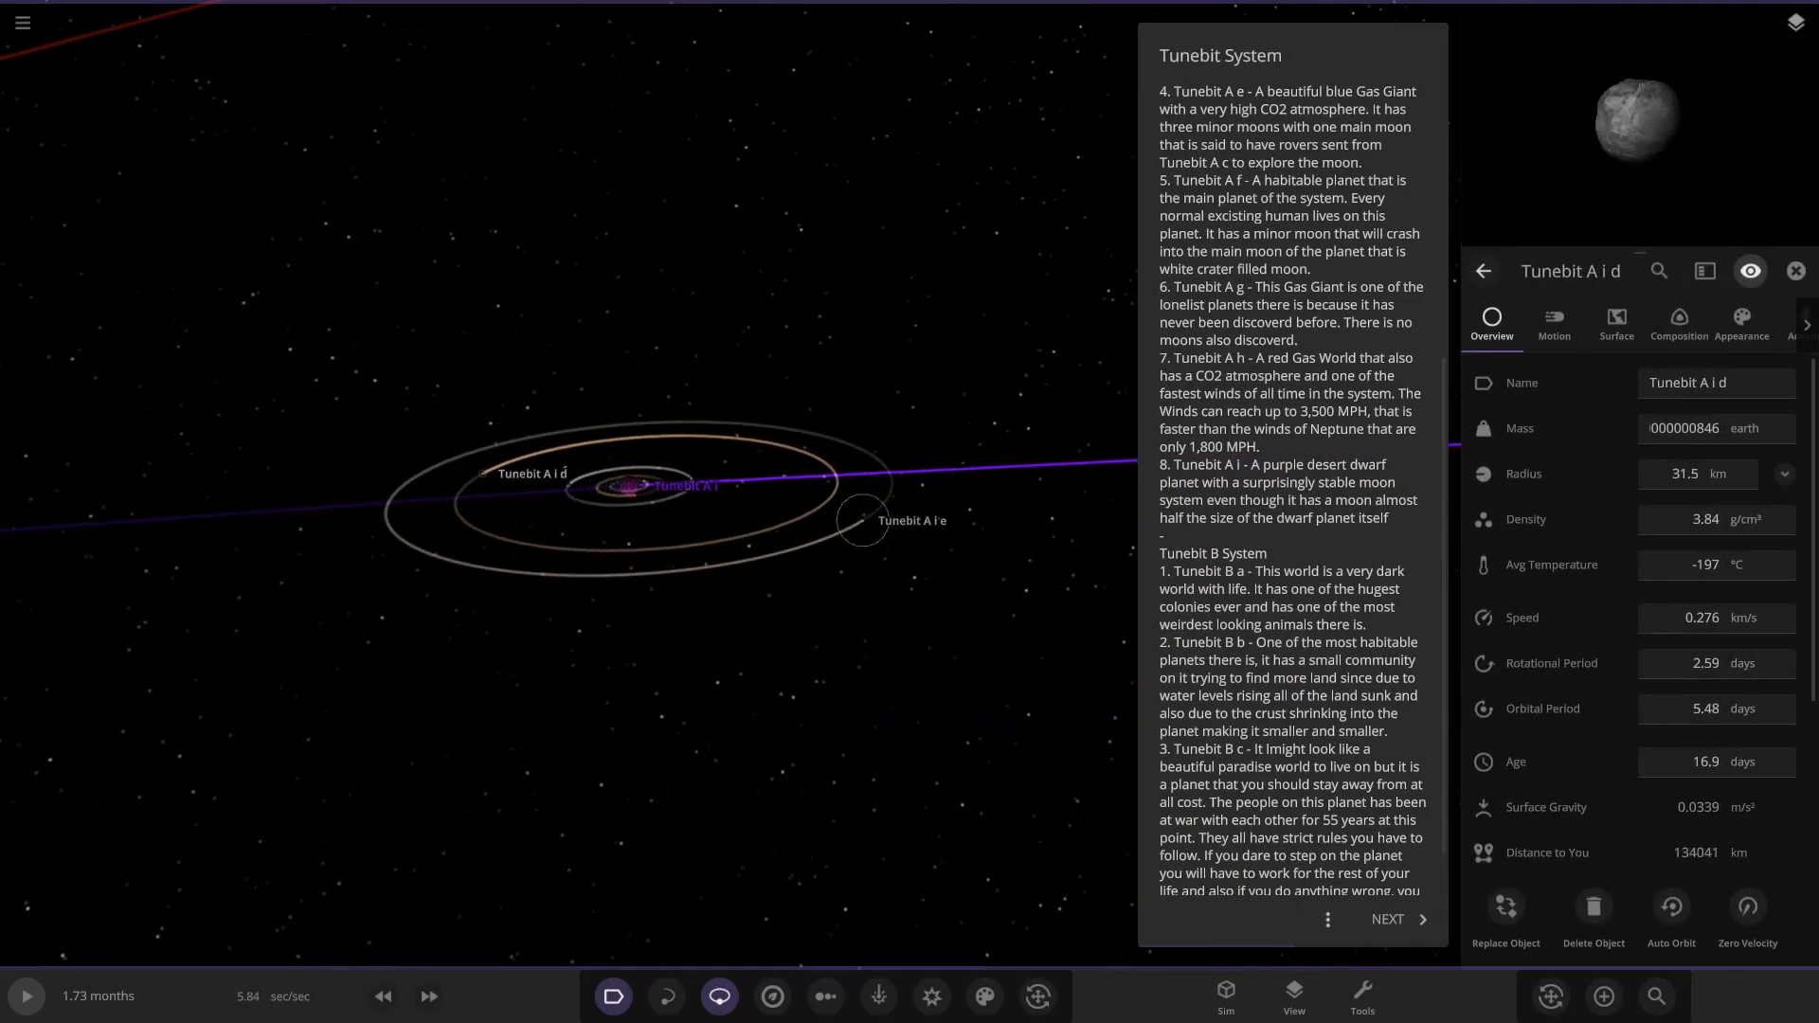
{"action": "left_click", "coordinate": [864, 519]}
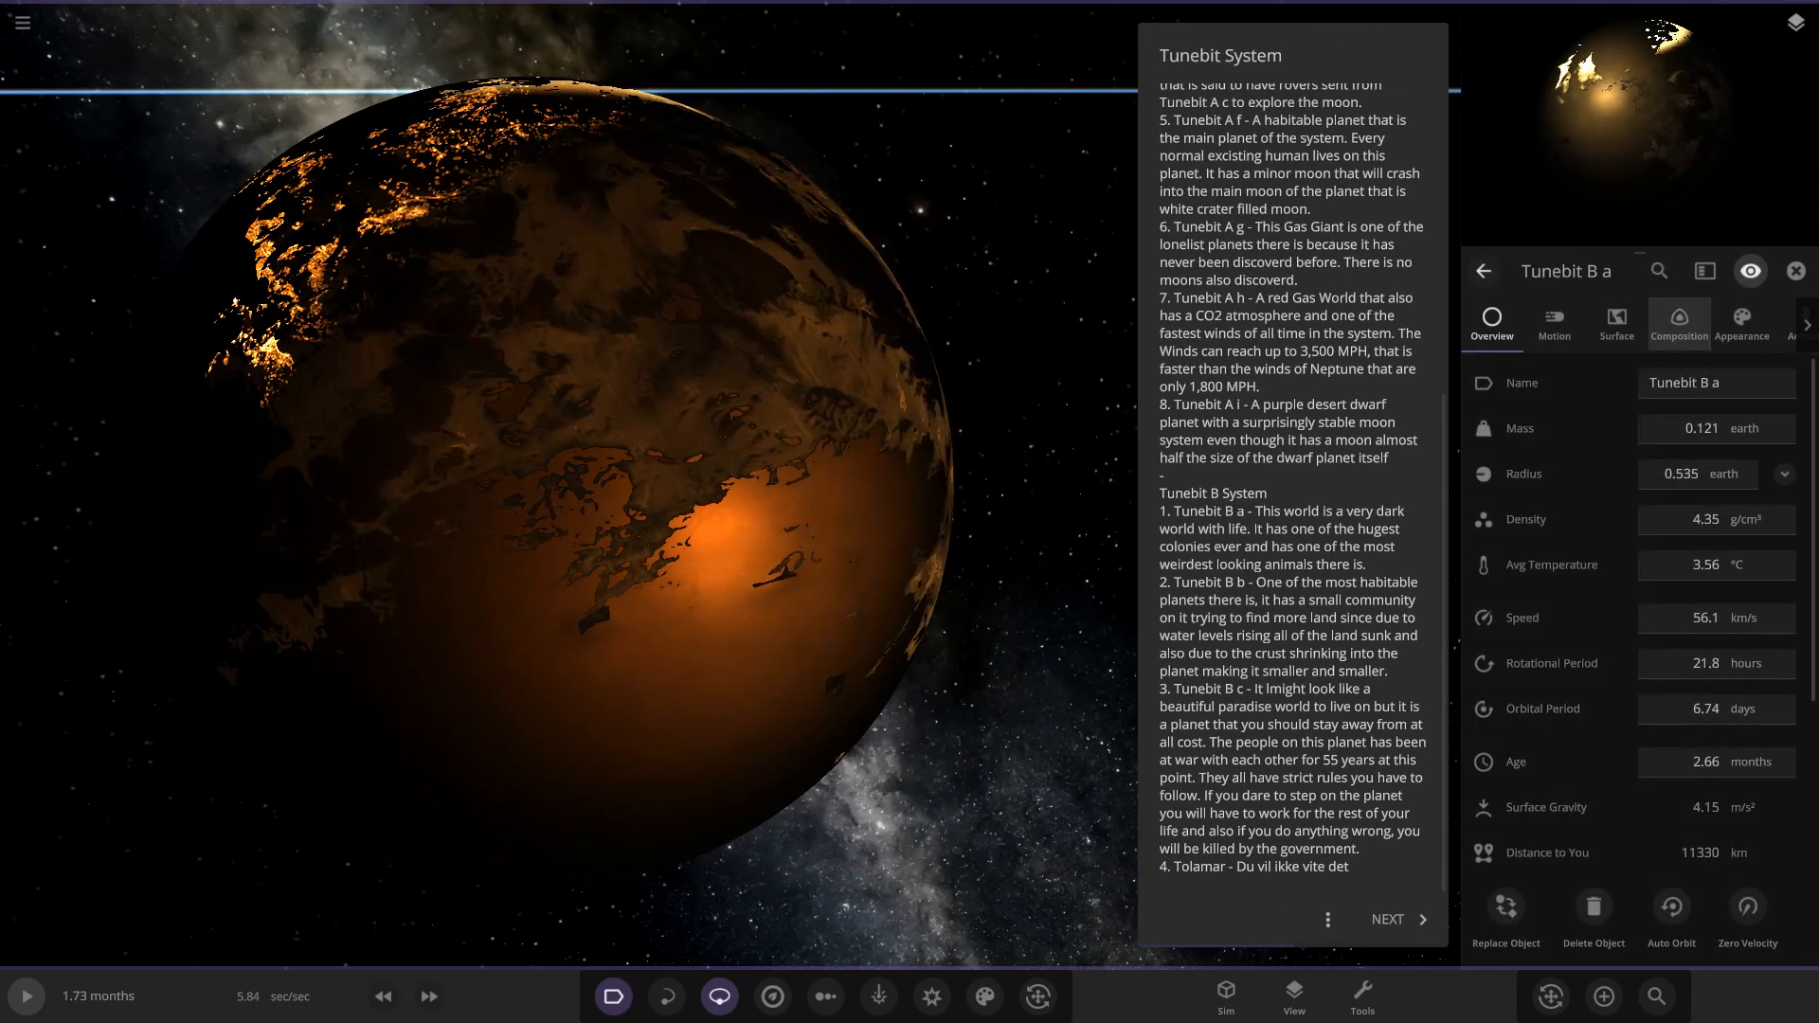
Move on from Tunebit B a to the blue planet Tunebit B b.
{"action": "left_click", "coordinate": [1676, 322]}
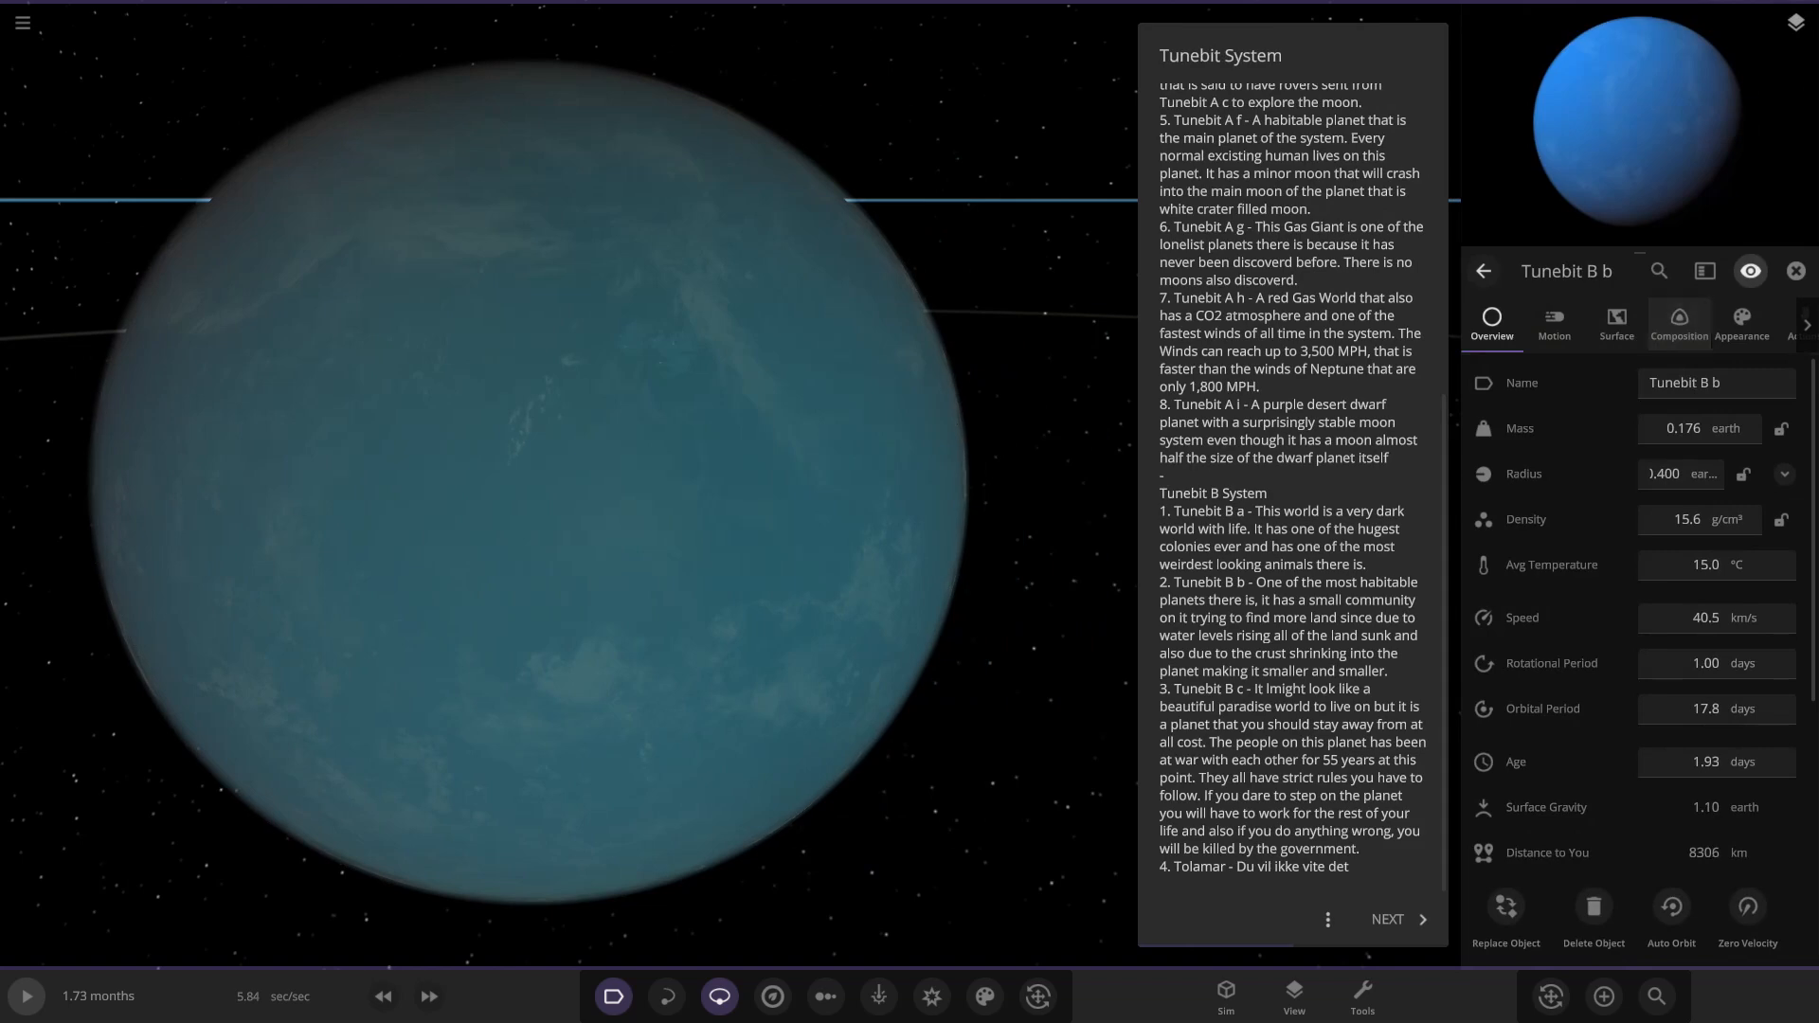
Review Tunebit B b's composition and appearance layers, then advance to Tunebit B c and B d.
{"action": "left_click", "coordinate": [1677, 322]}
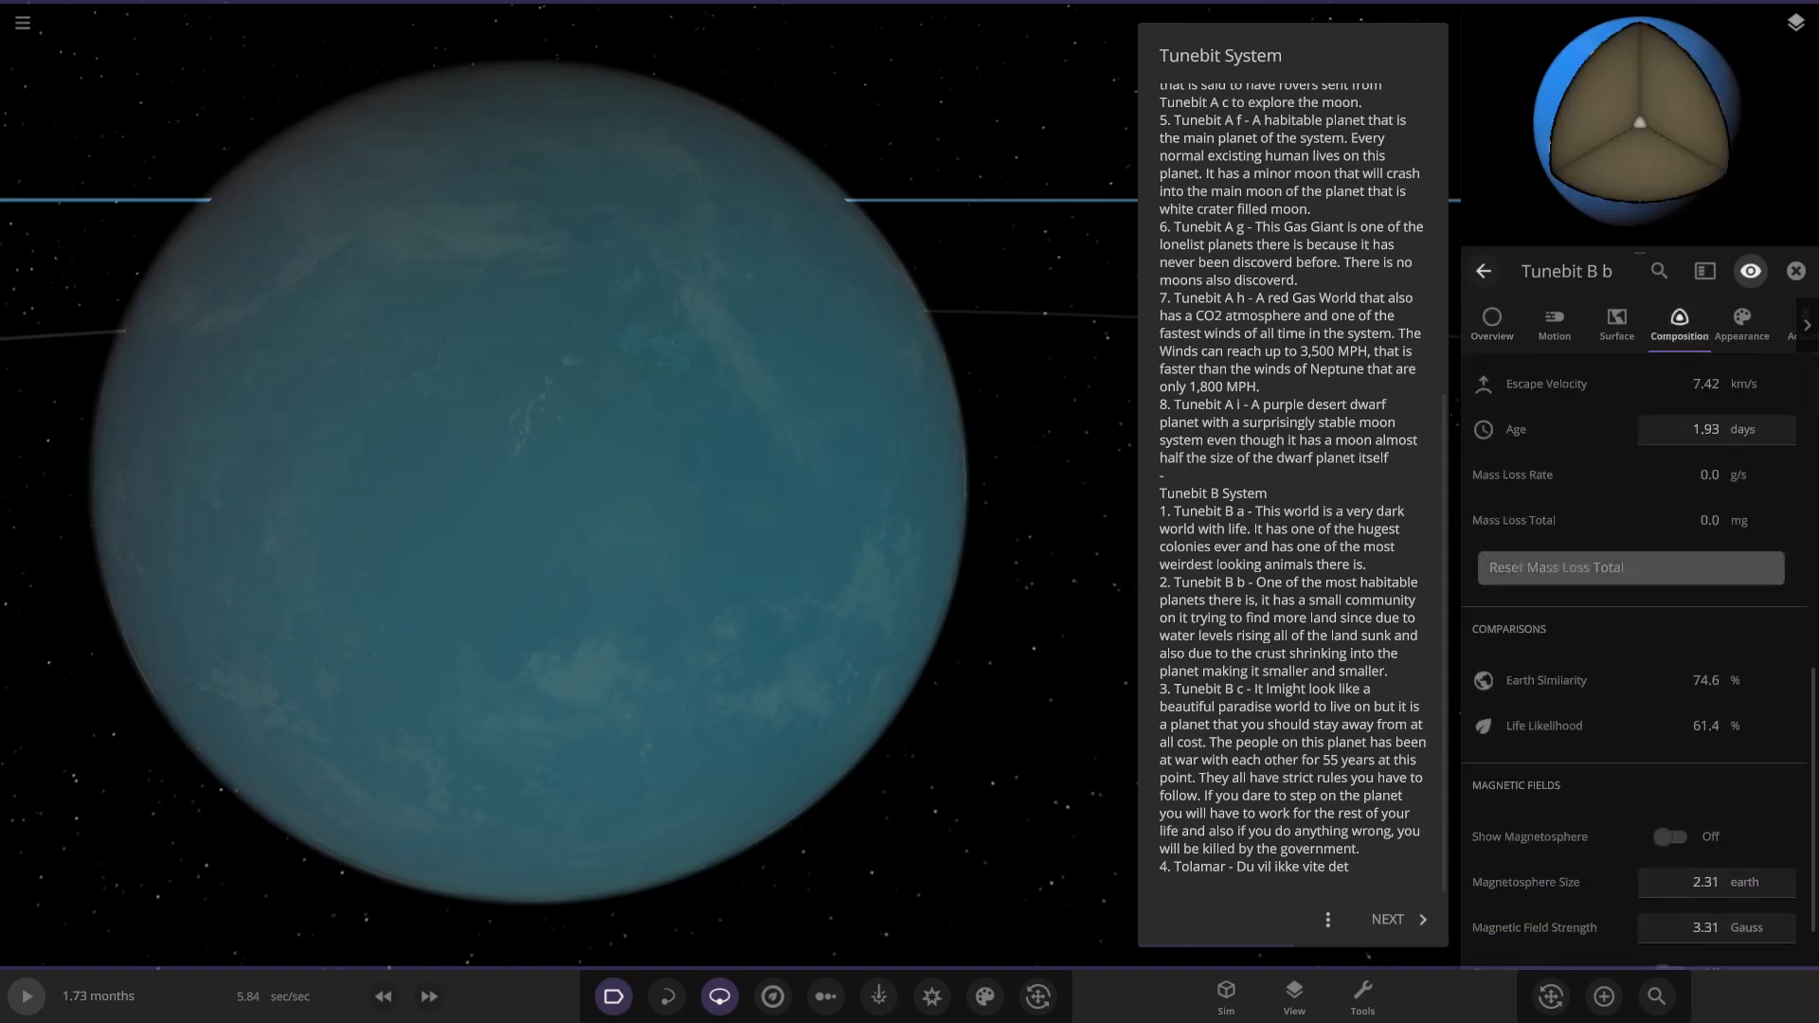
{"action": "left_click", "coordinate": [1739, 322]}
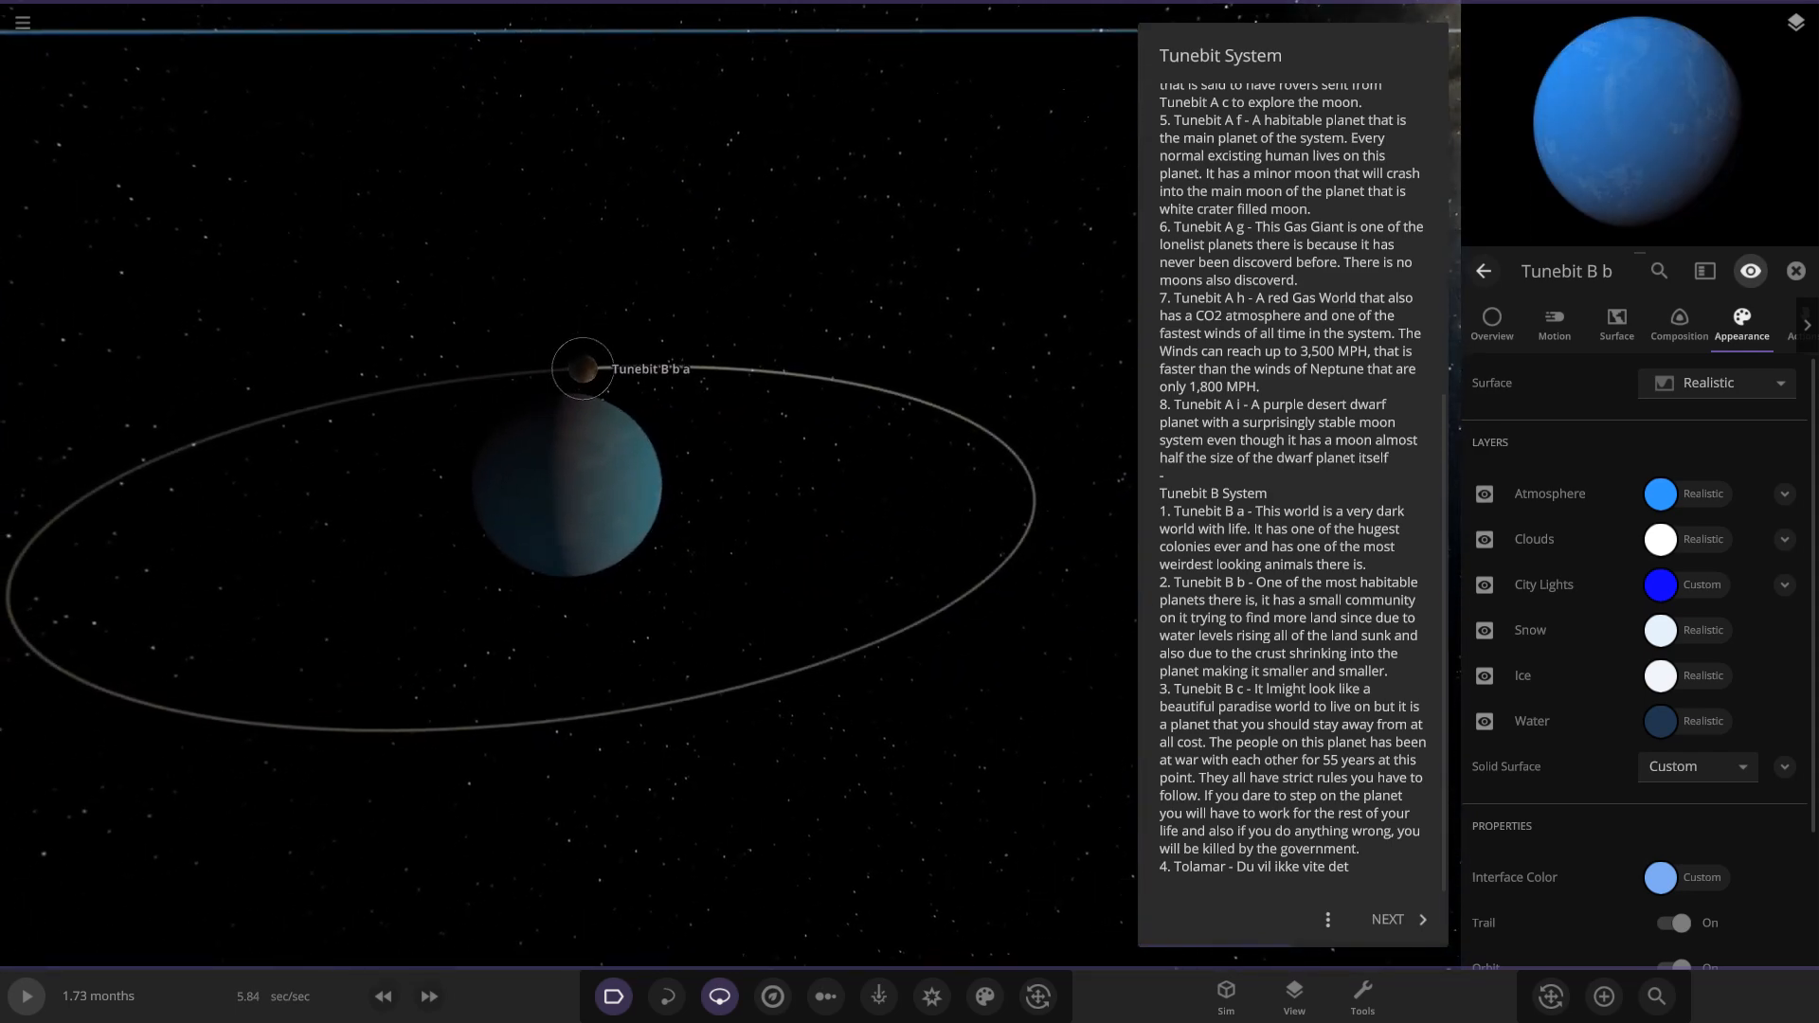
{"action": "left_click", "coordinate": [581, 369]}
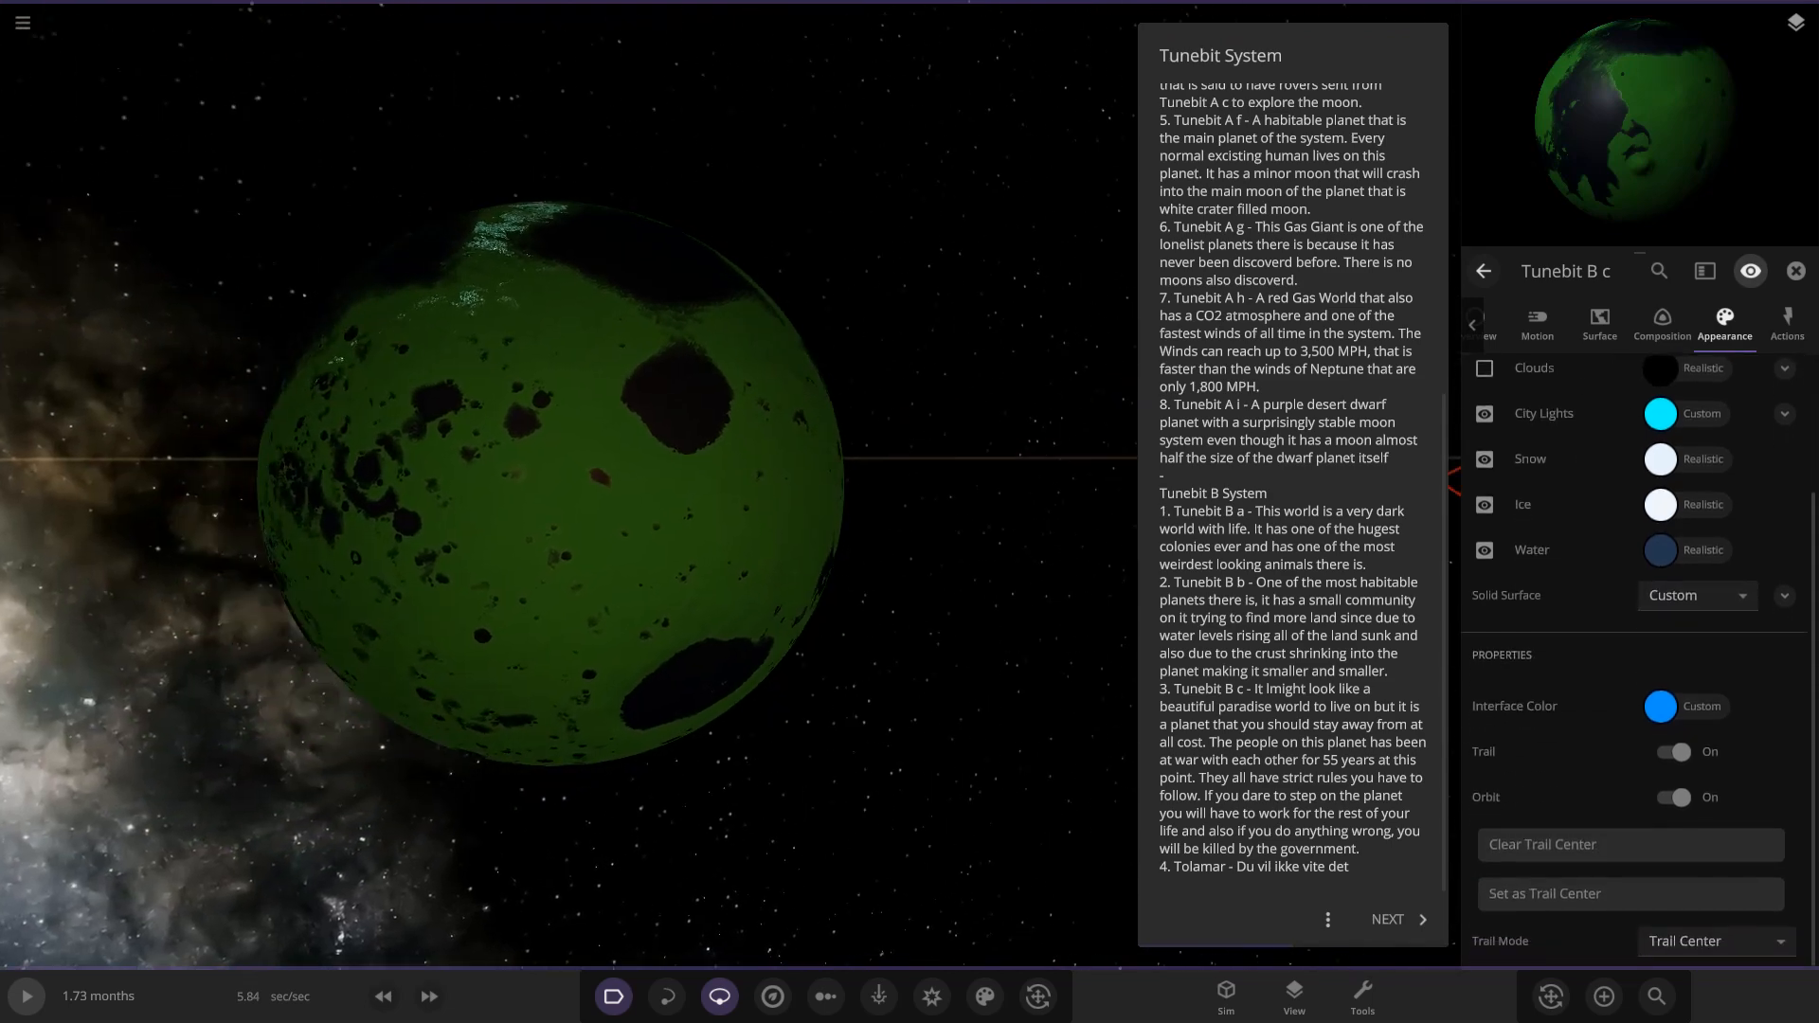
{"action": "left_click", "coordinate": [1659, 324]}
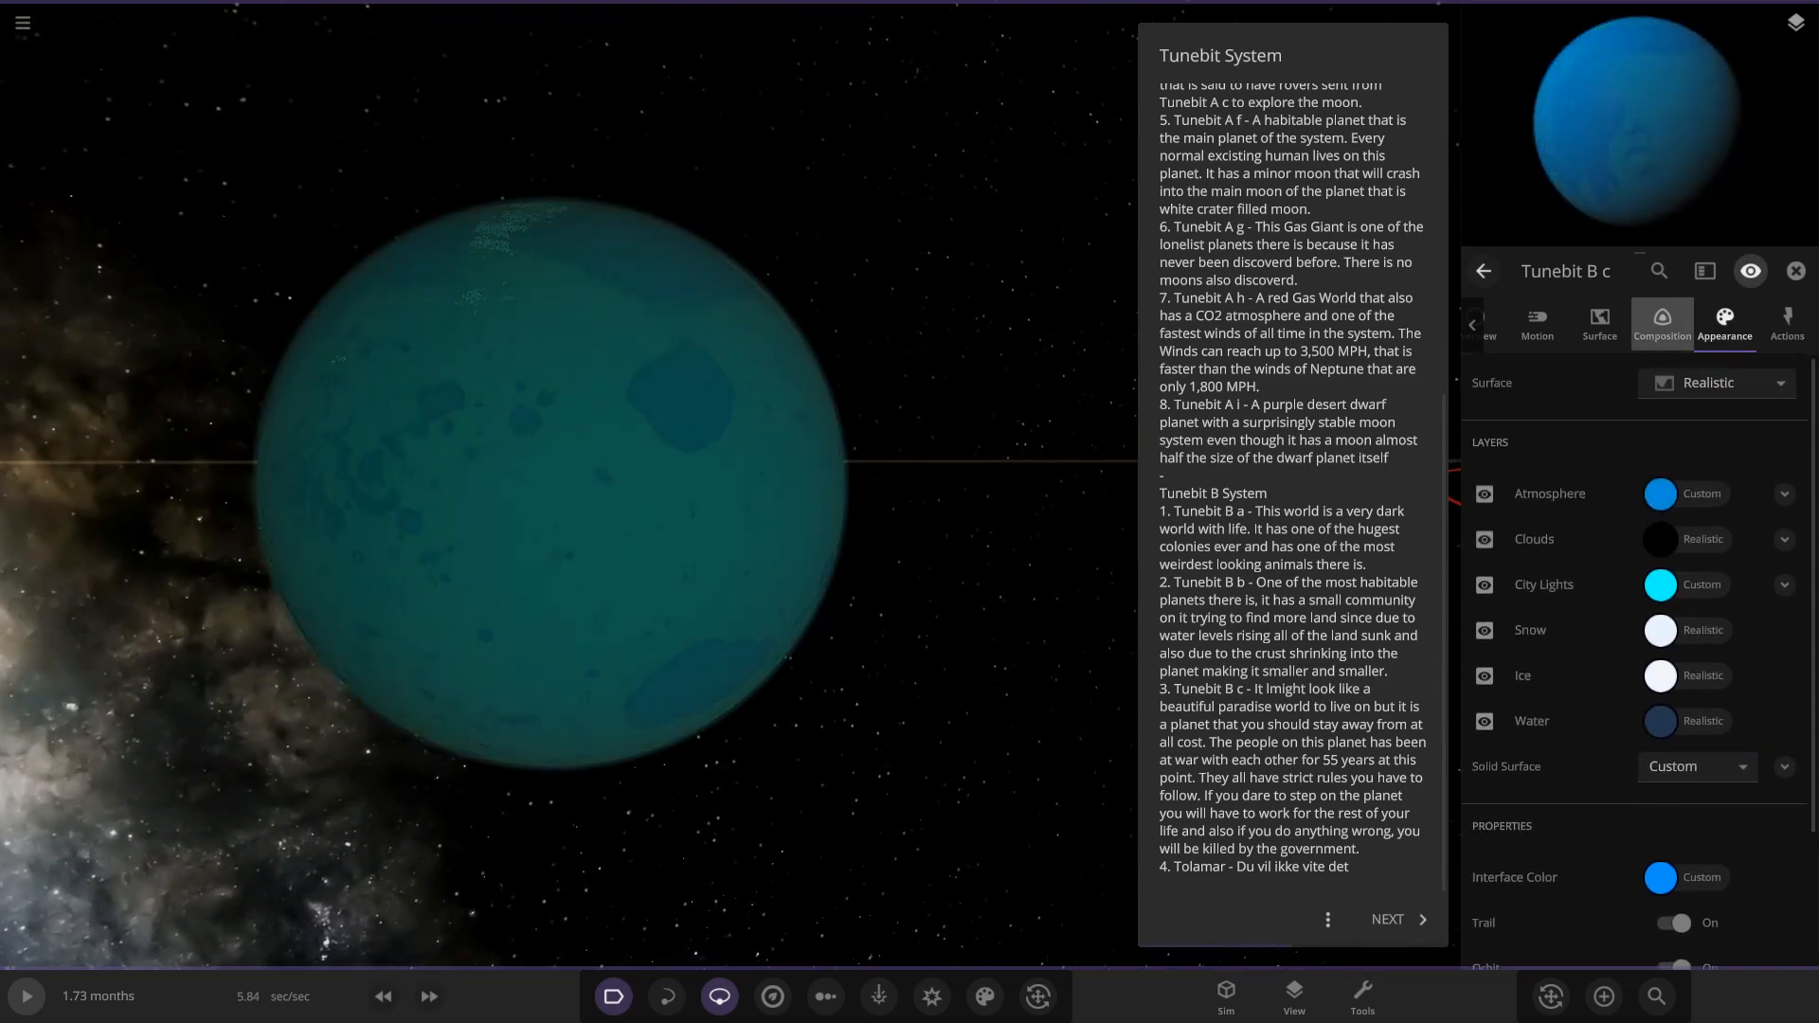
{"action": "left_click", "coordinate": [1659, 324]}
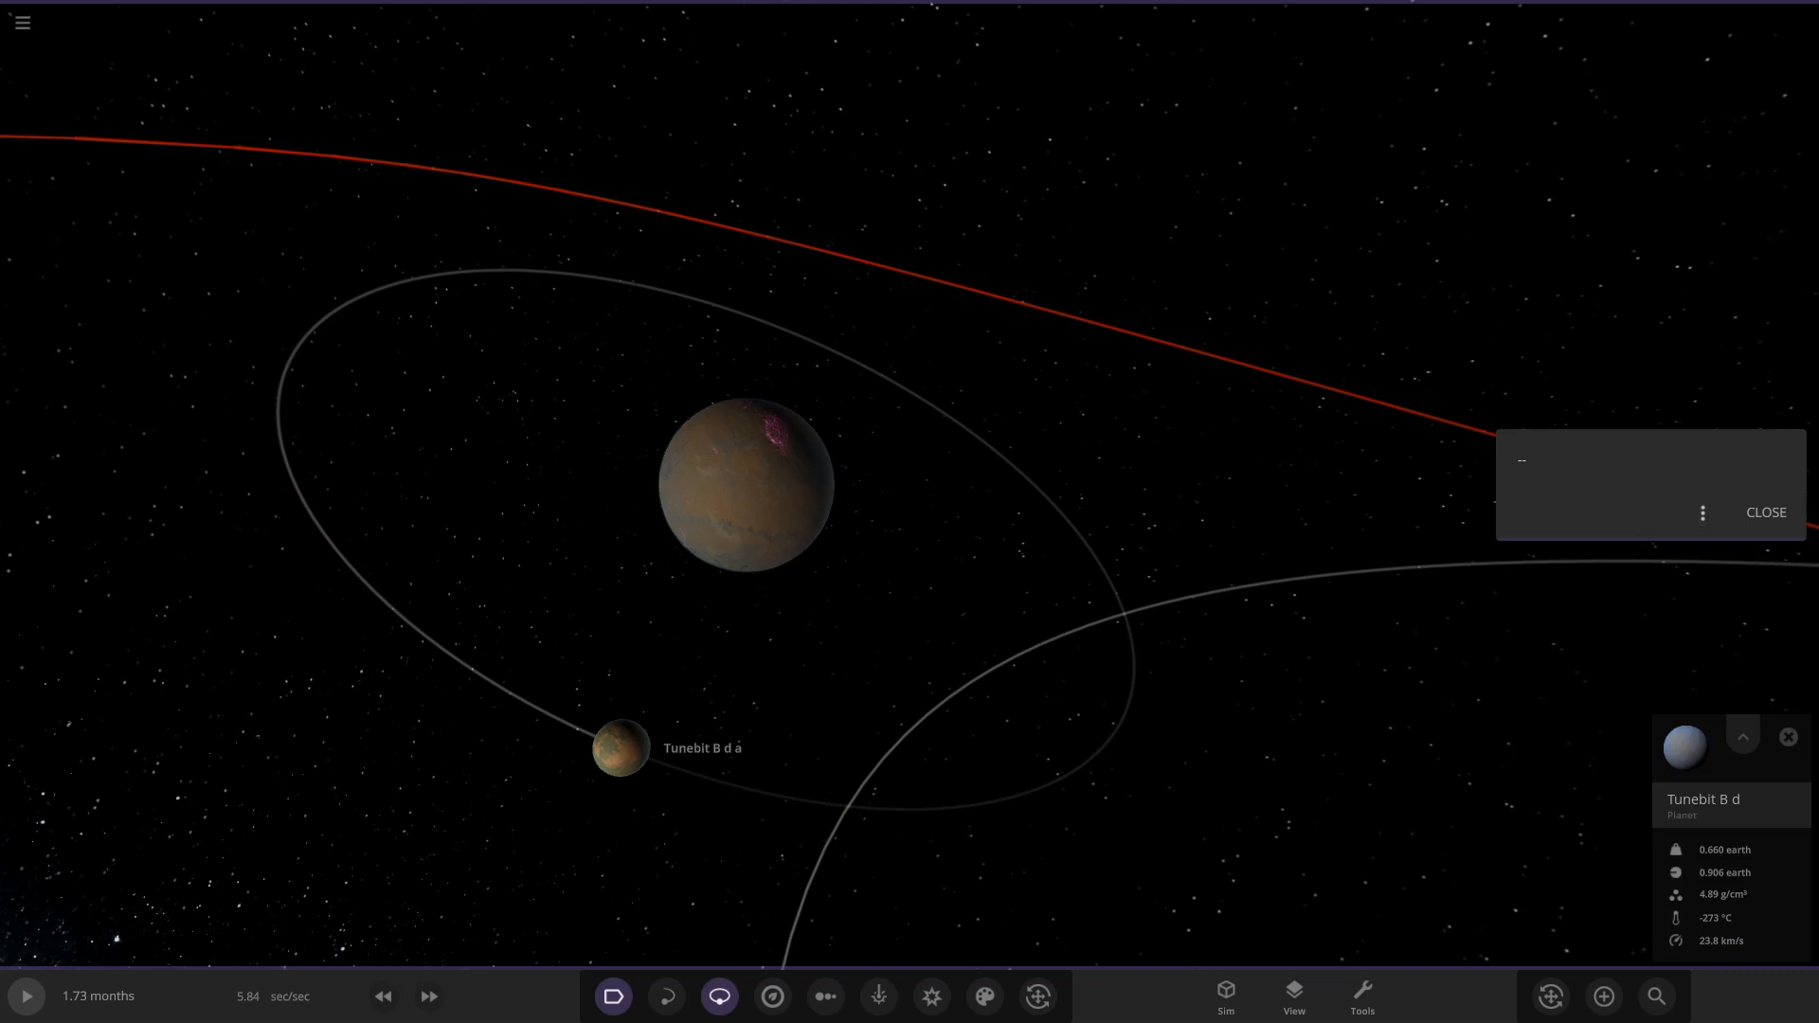
End the guide at its last page, bringing up the Guide in Progress prompt.
{"action": "left_click", "coordinate": [1701, 512]}
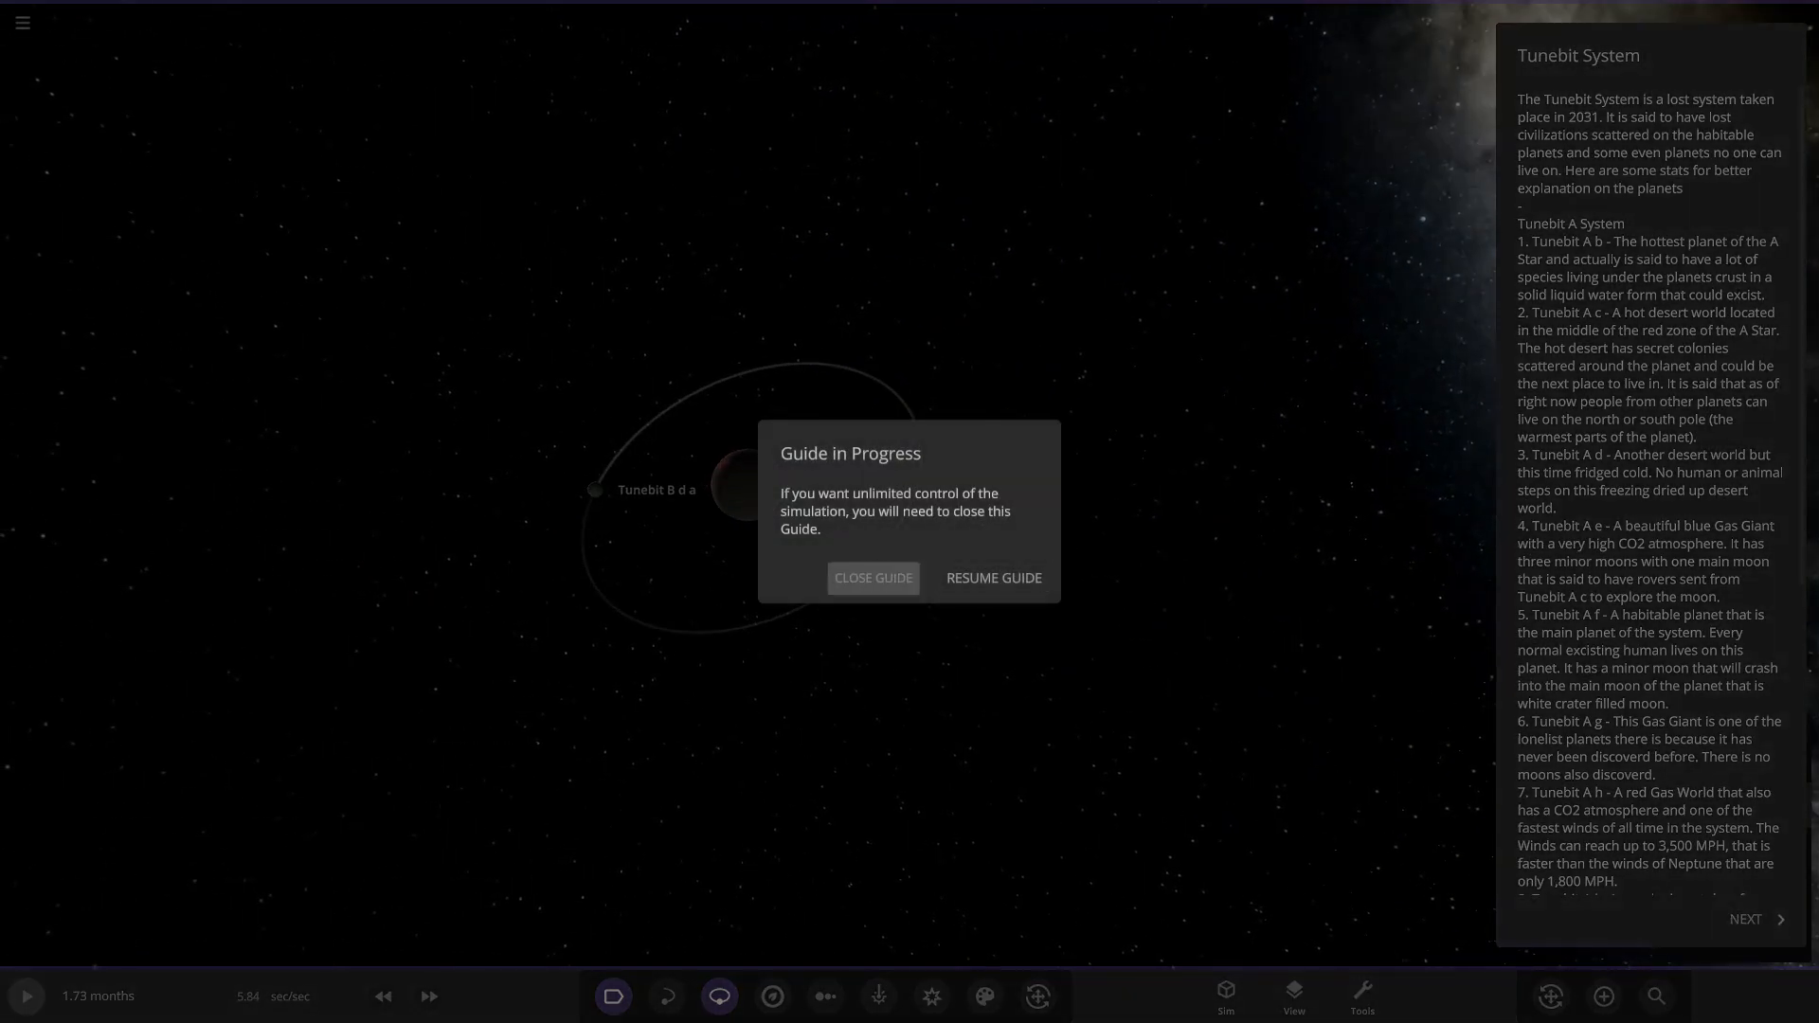
Resume the Tunebit System guide instead of closing it.
{"action": "left_click", "coordinate": [871, 578]}
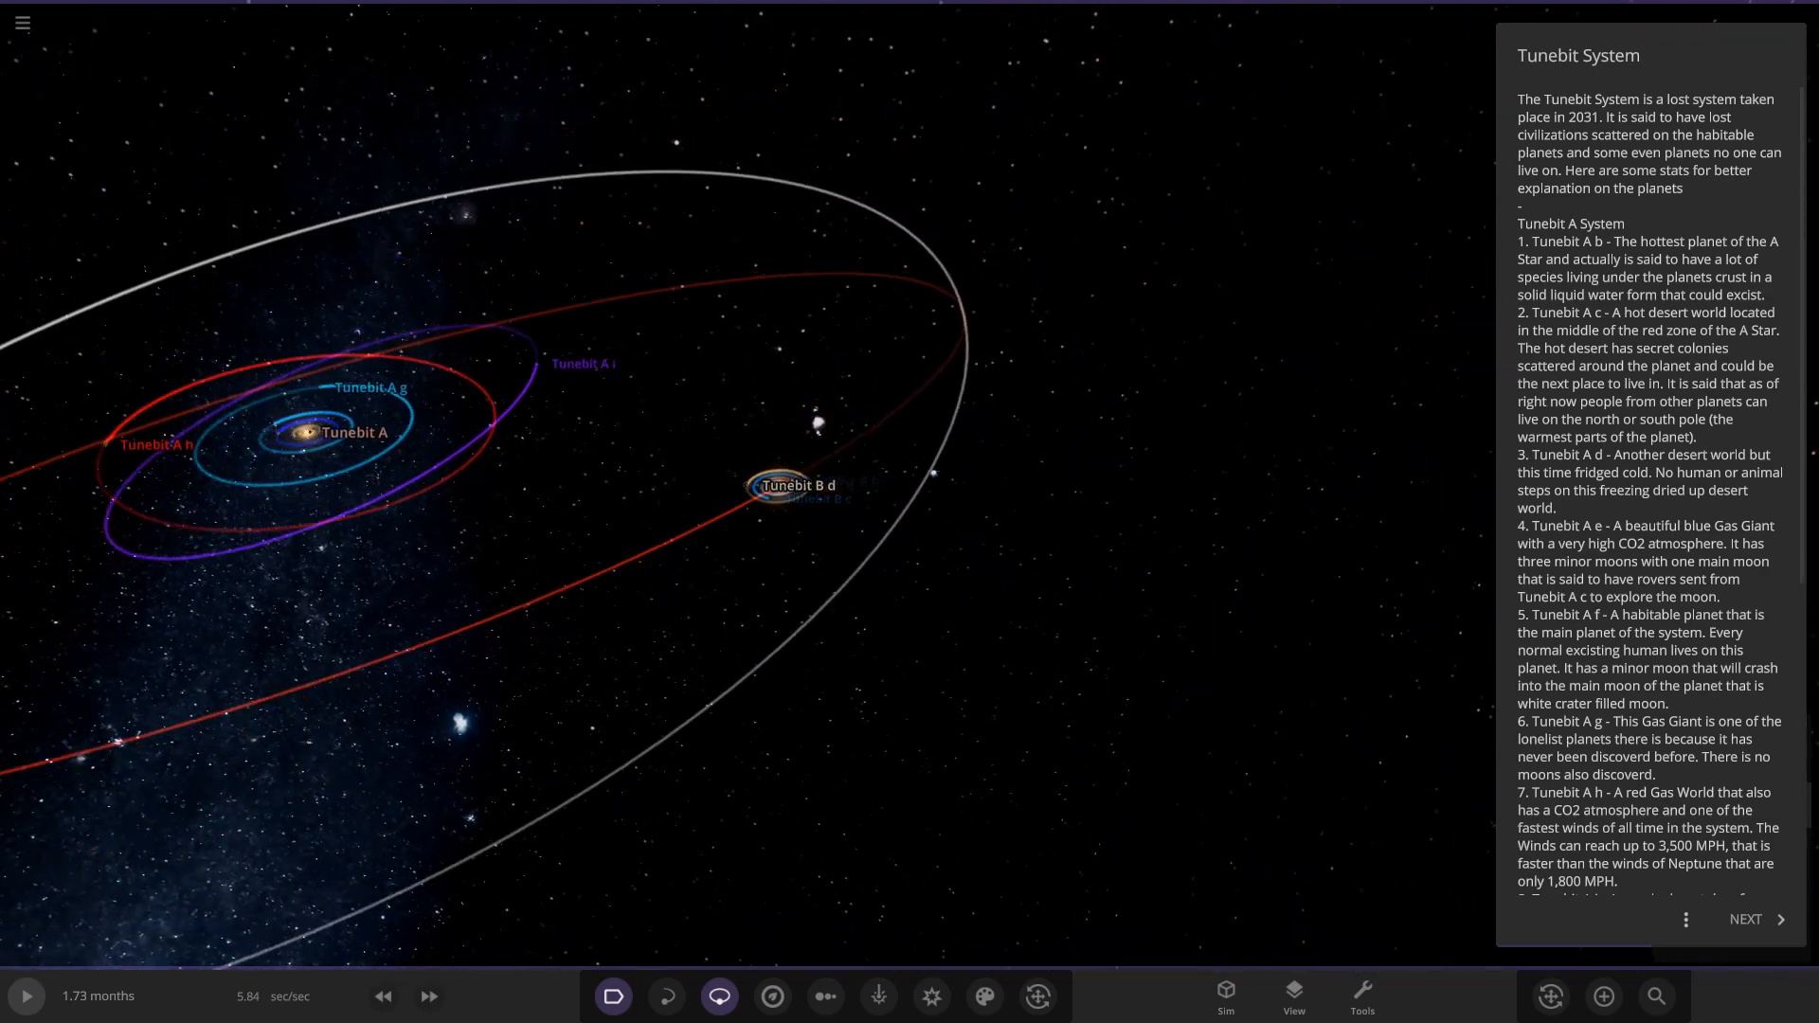
Zoom the view out to the distant body Tolamar.
{"action": "scroll", "scroll_direction": "down", "scroll_amount": 3}
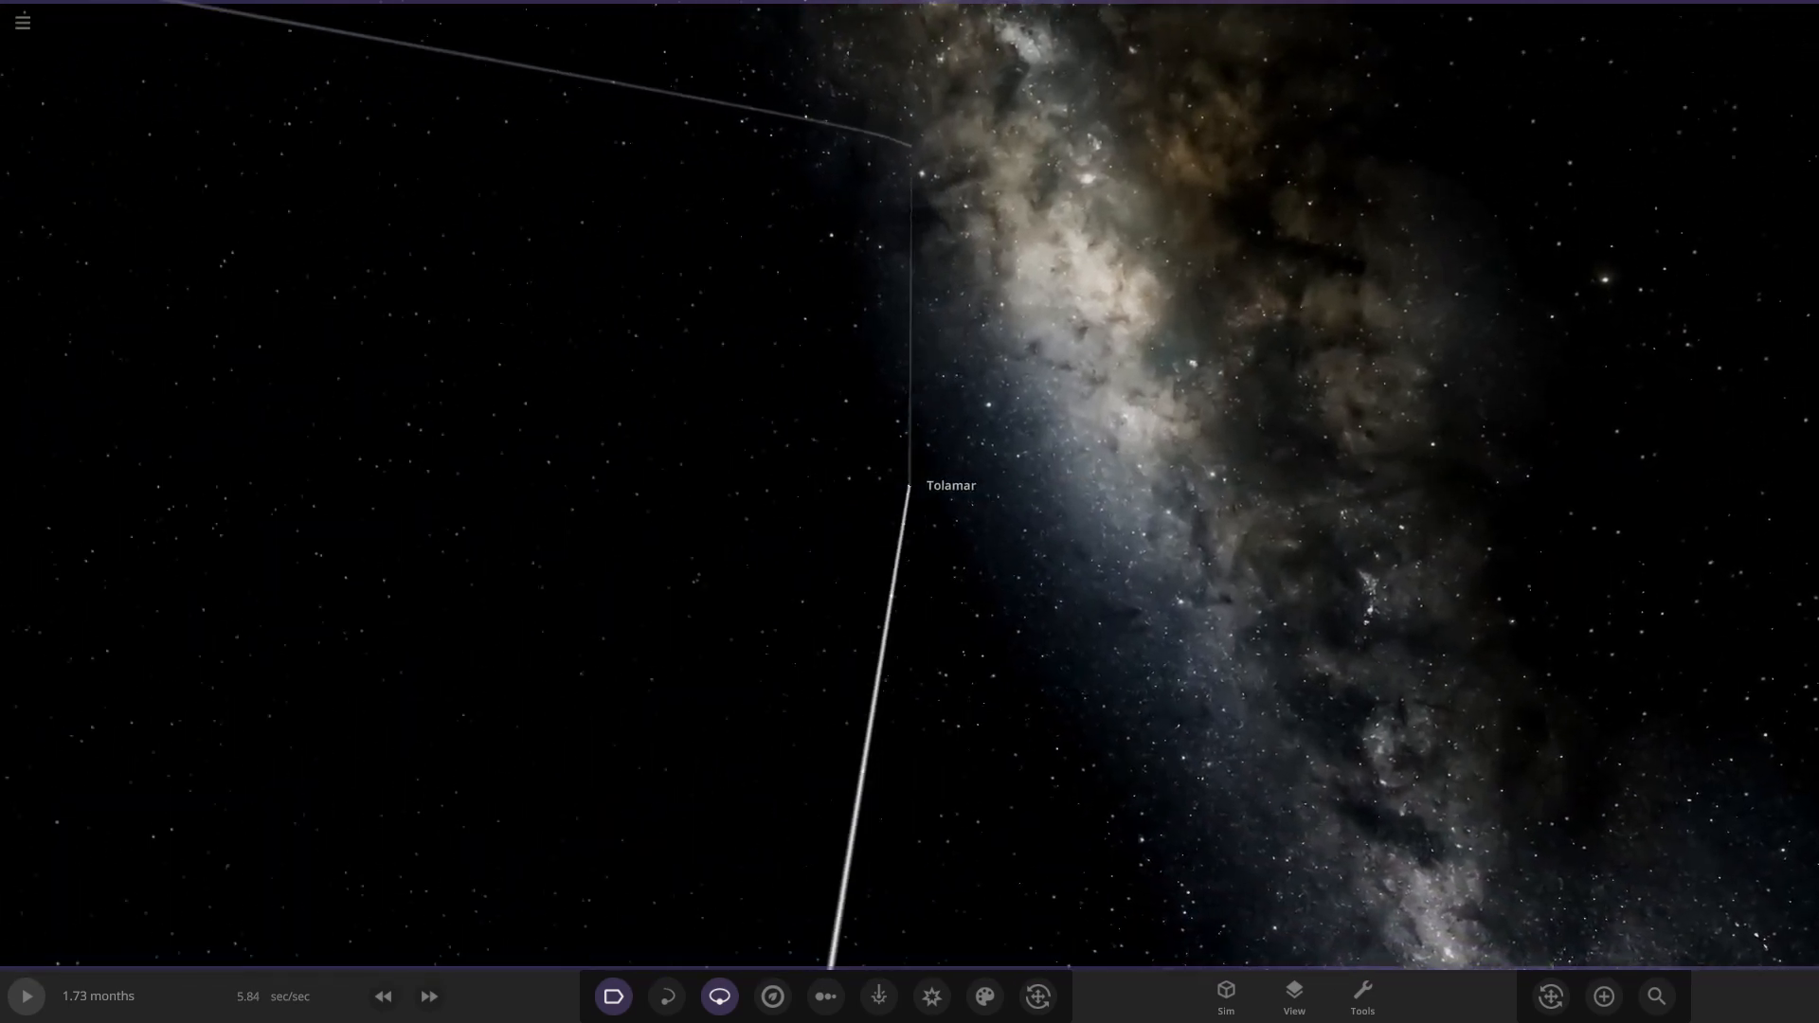
Show a 1D Radius chart lining up all bodies by size and clear debris particles with Ctrl+D.
{"action": "left_click", "coordinate": [825, 995]}
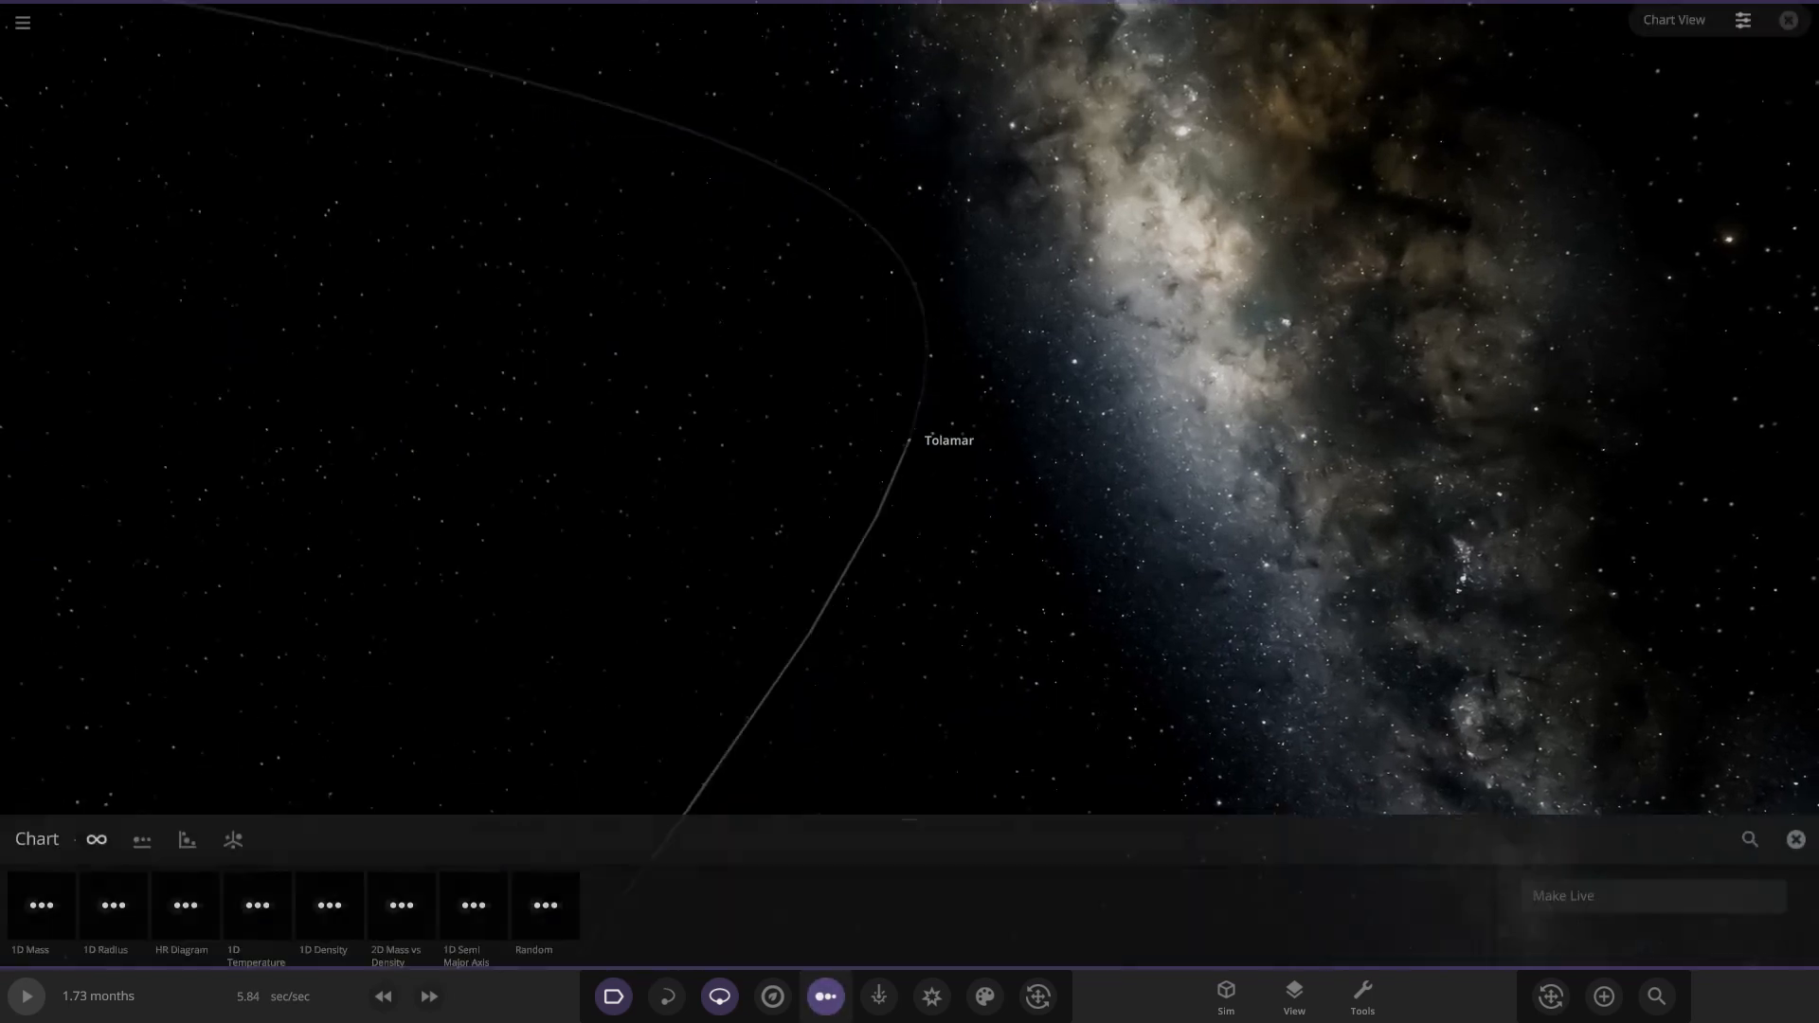
{"action": "left_click", "coordinate": [112, 893]}
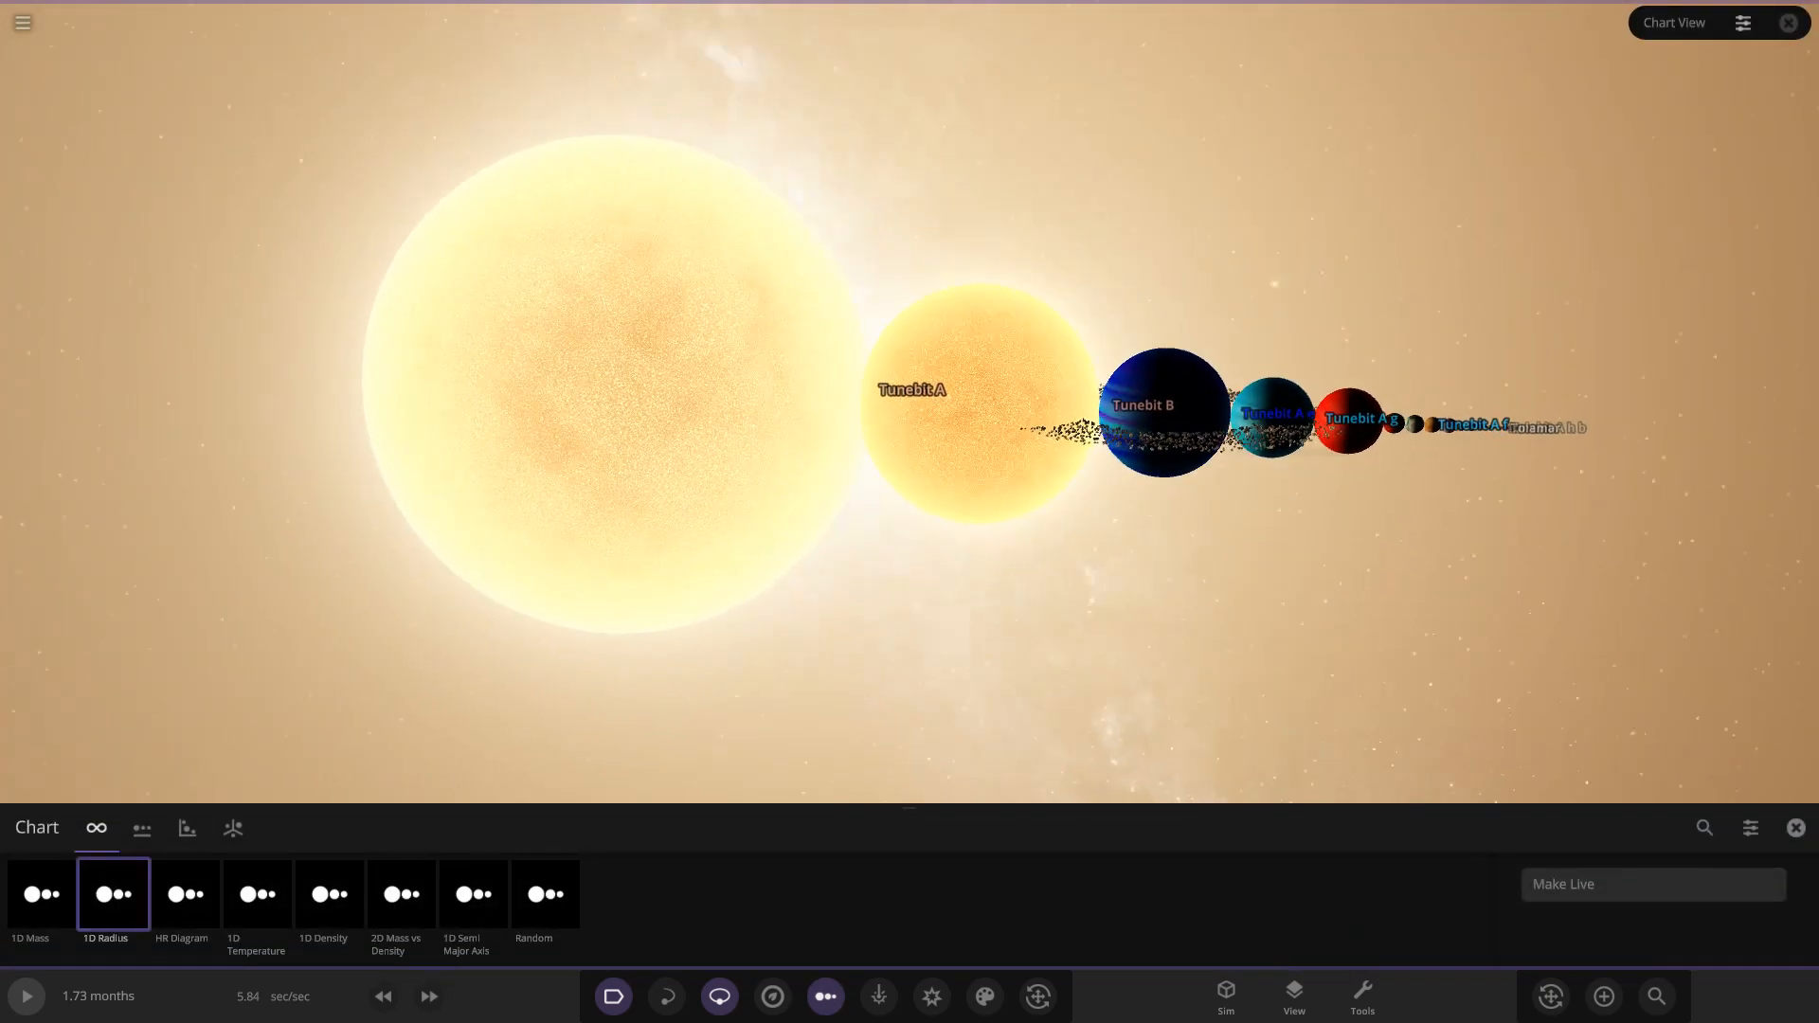
{"action": "key", "text": "ctrl+d"}
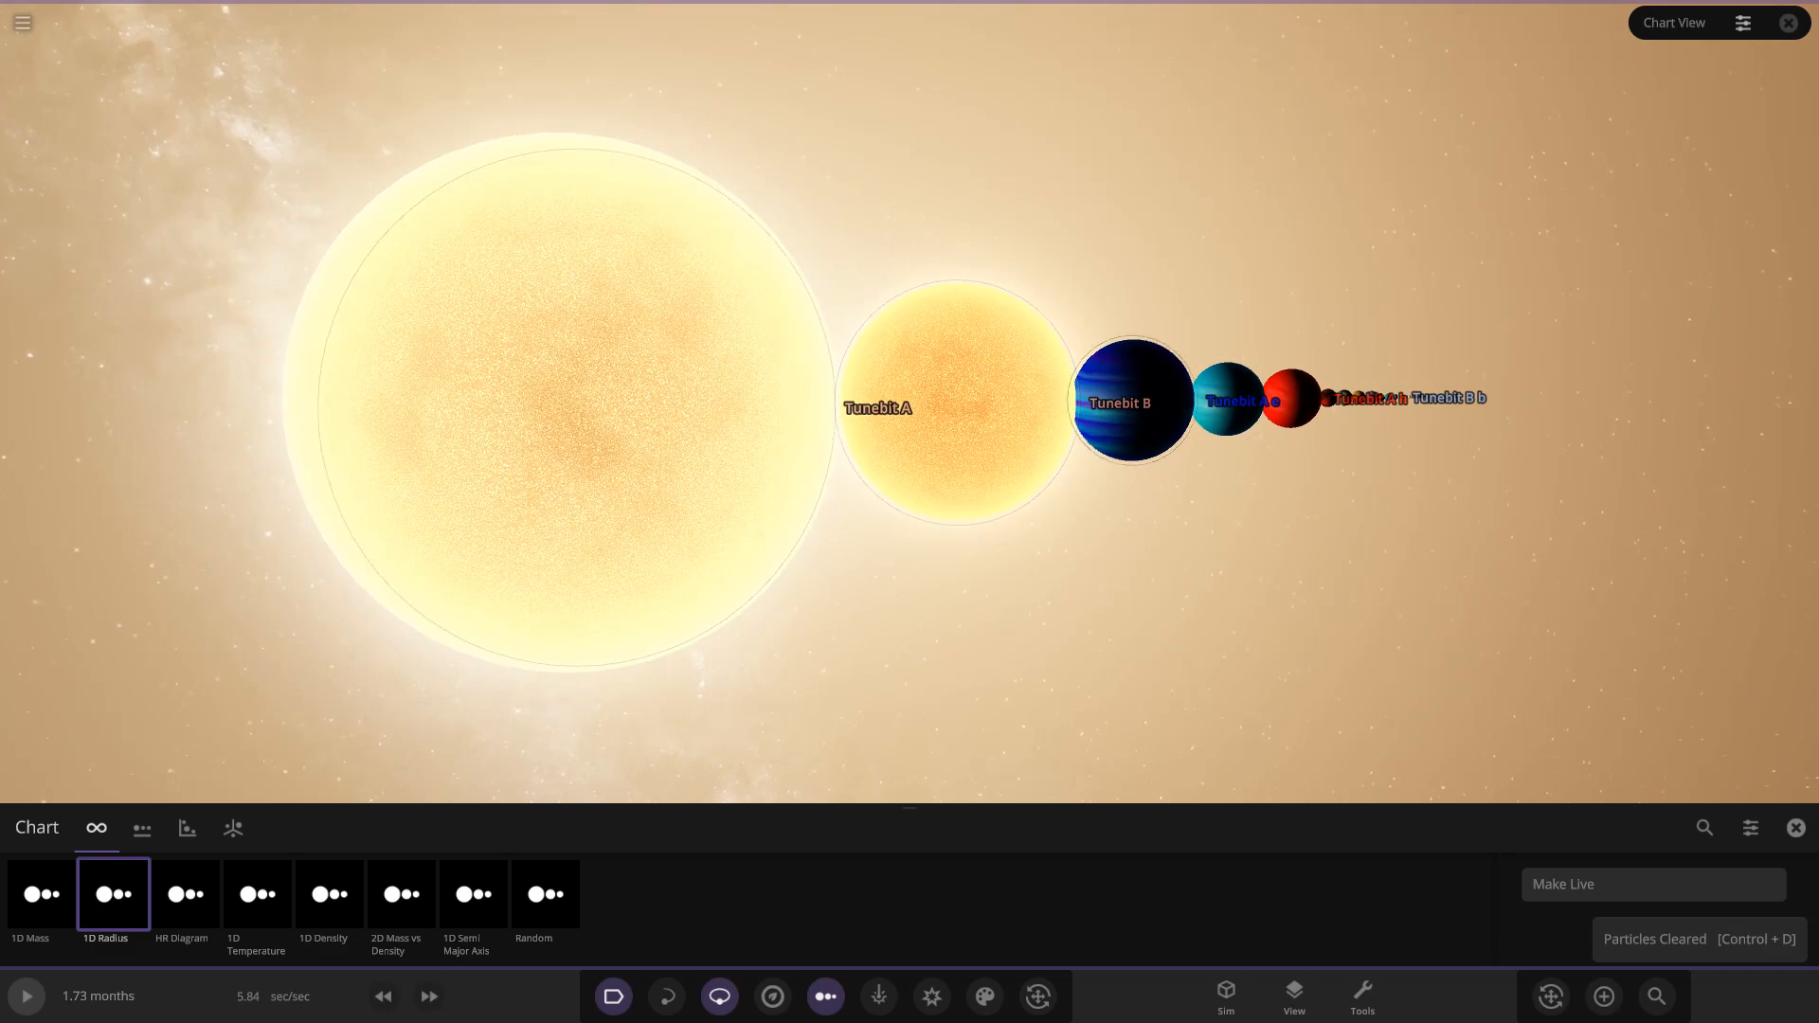